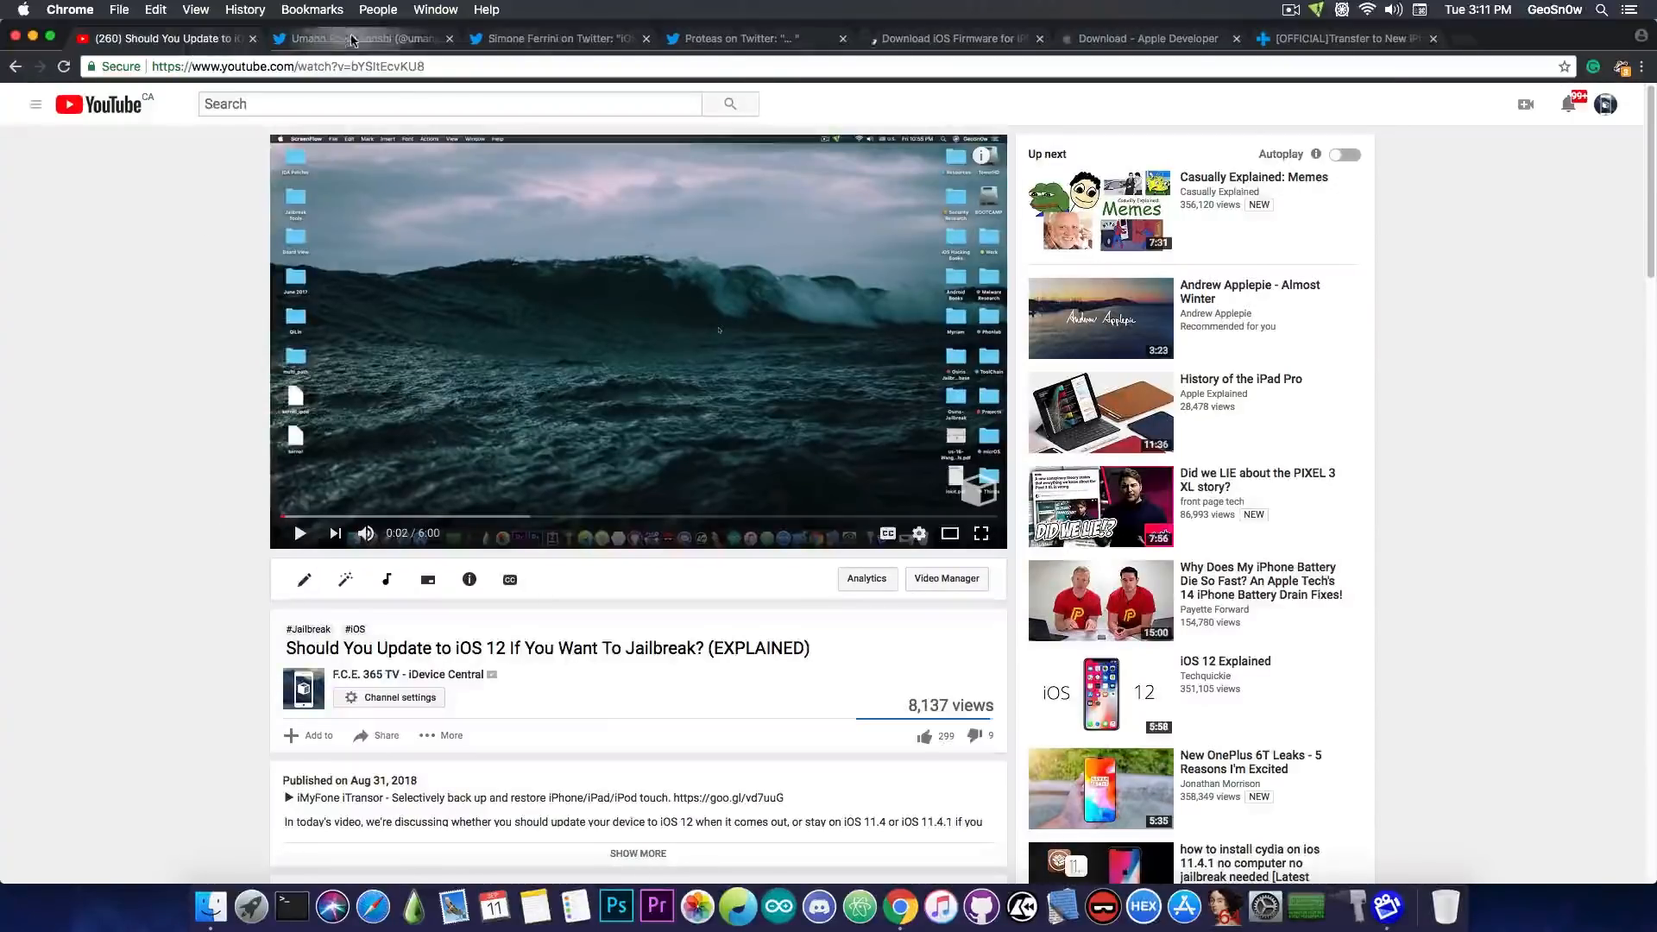
Step: Switch from the YouTube video to the 'iOS 12 beta 12 pwned' kernel read/write tweet
{"action": "left_click", "coordinate": [355, 38]}
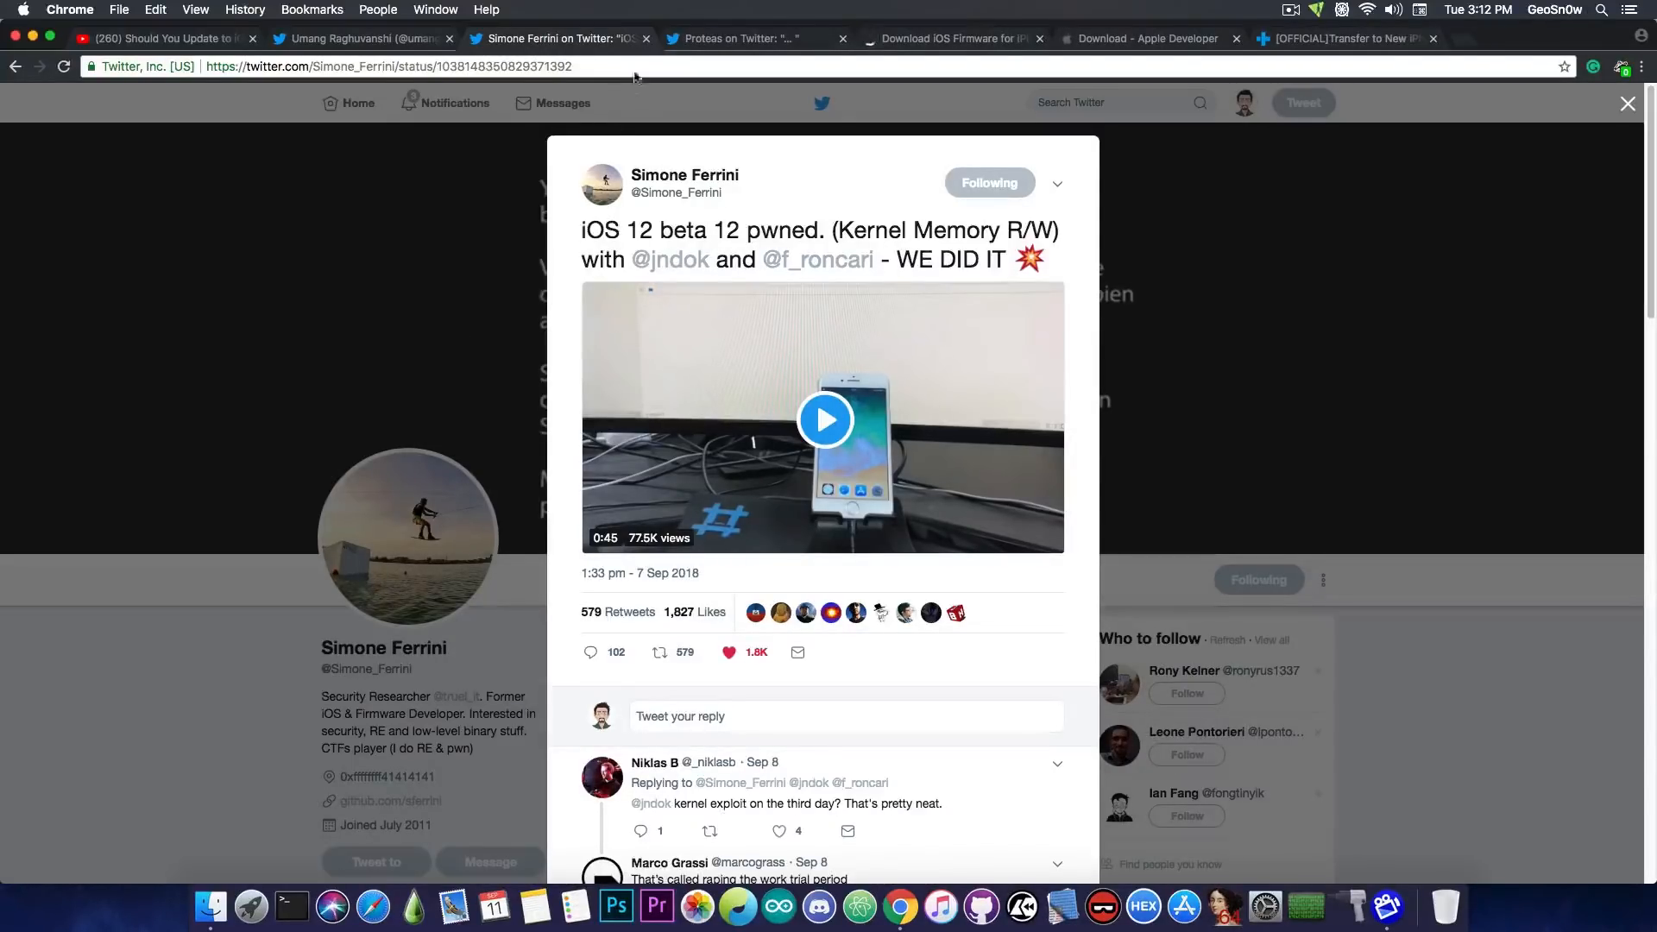
Step: Switch to the tweet showing the Cydia help topics like OpenSSH Access and Root Password How-To
{"action": "left_click", "coordinate": [742, 38]}
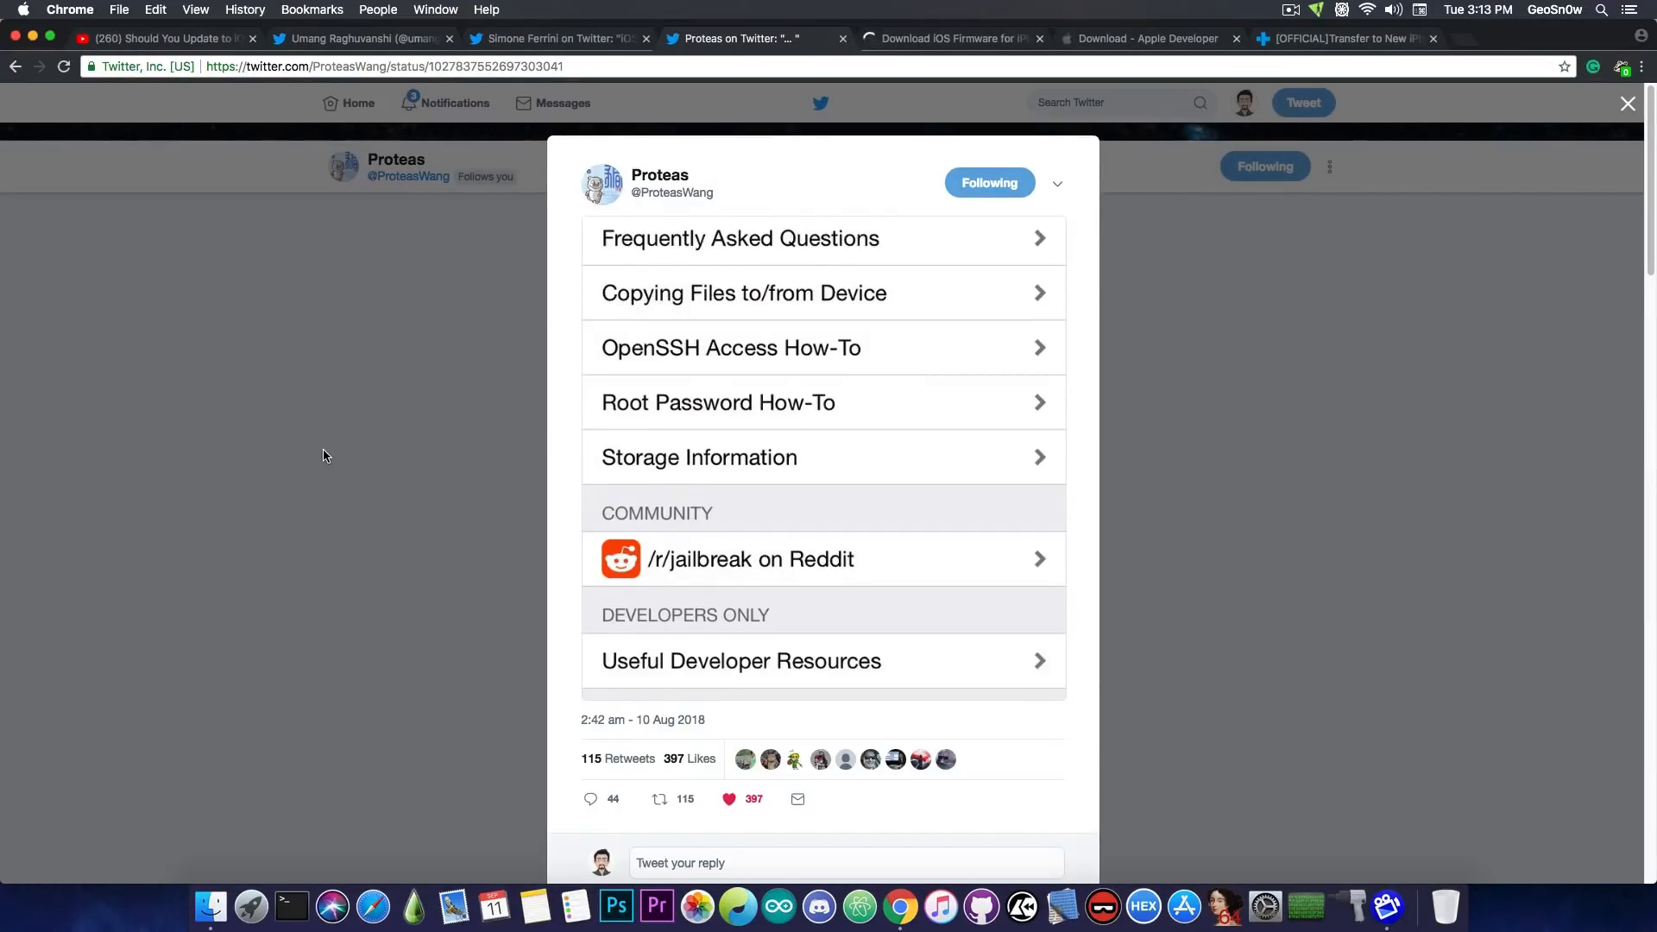
Step: Switch to the ipsw.me iPhone X (GSM) firmware list with iOS 11.4.1 as the only signed version
{"action": "left_click", "coordinate": [947, 38]}
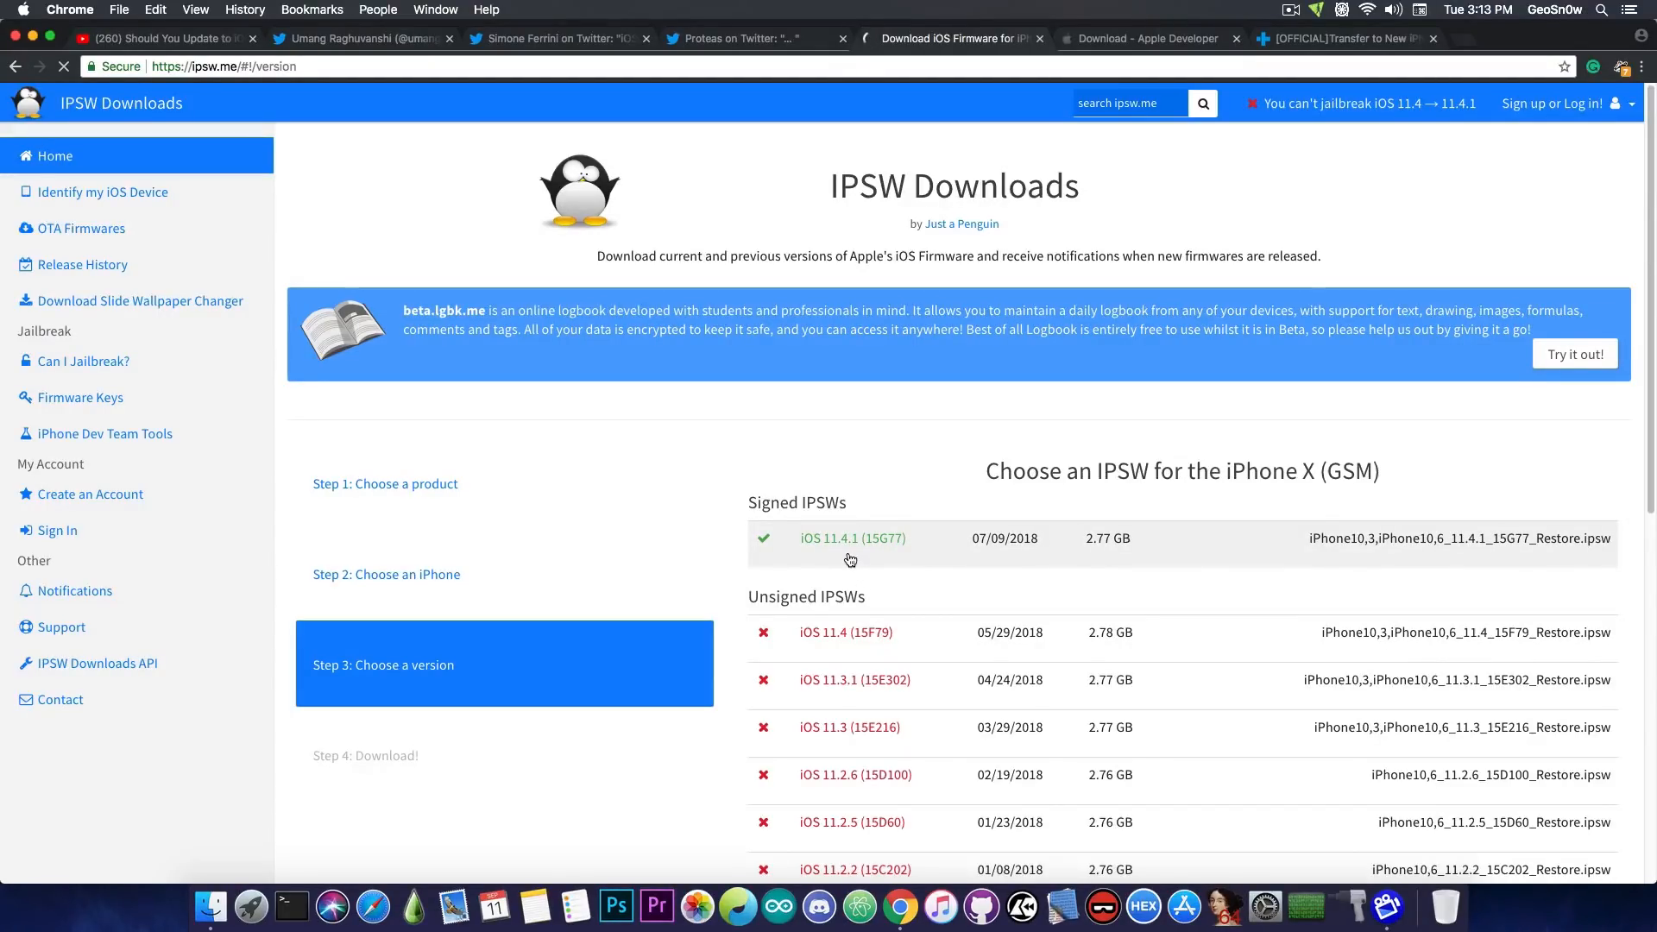
{"action": "mouse_move", "coordinate": [808, 490]}
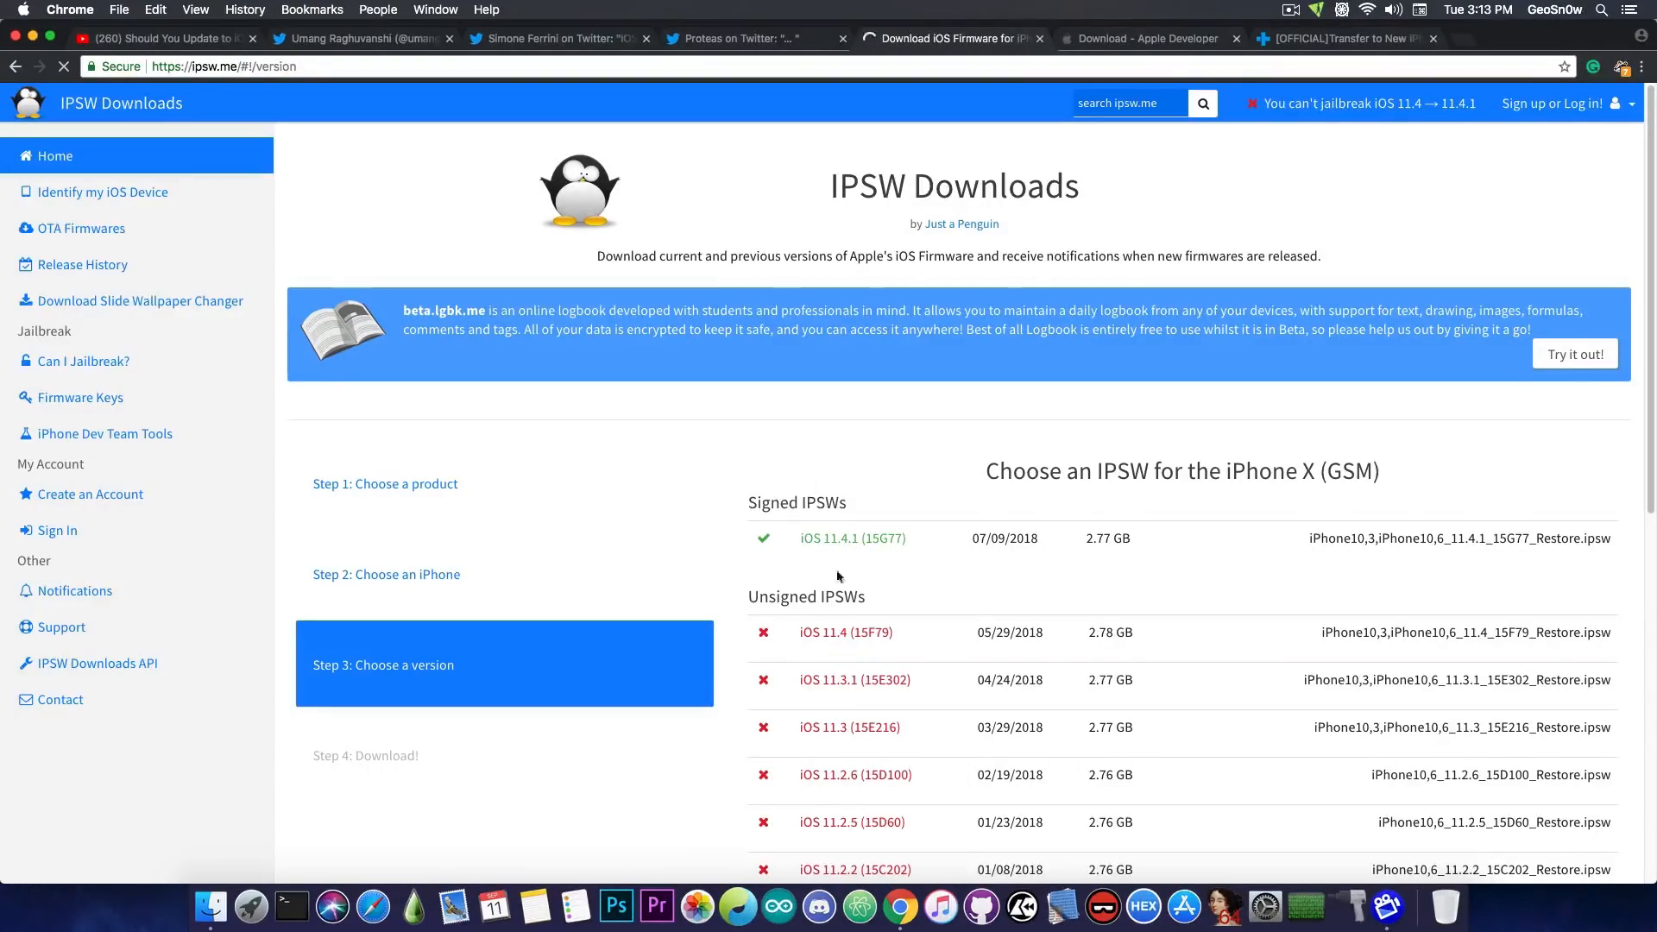
{"action": "mouse_move", "coordinate": [854, 645]}
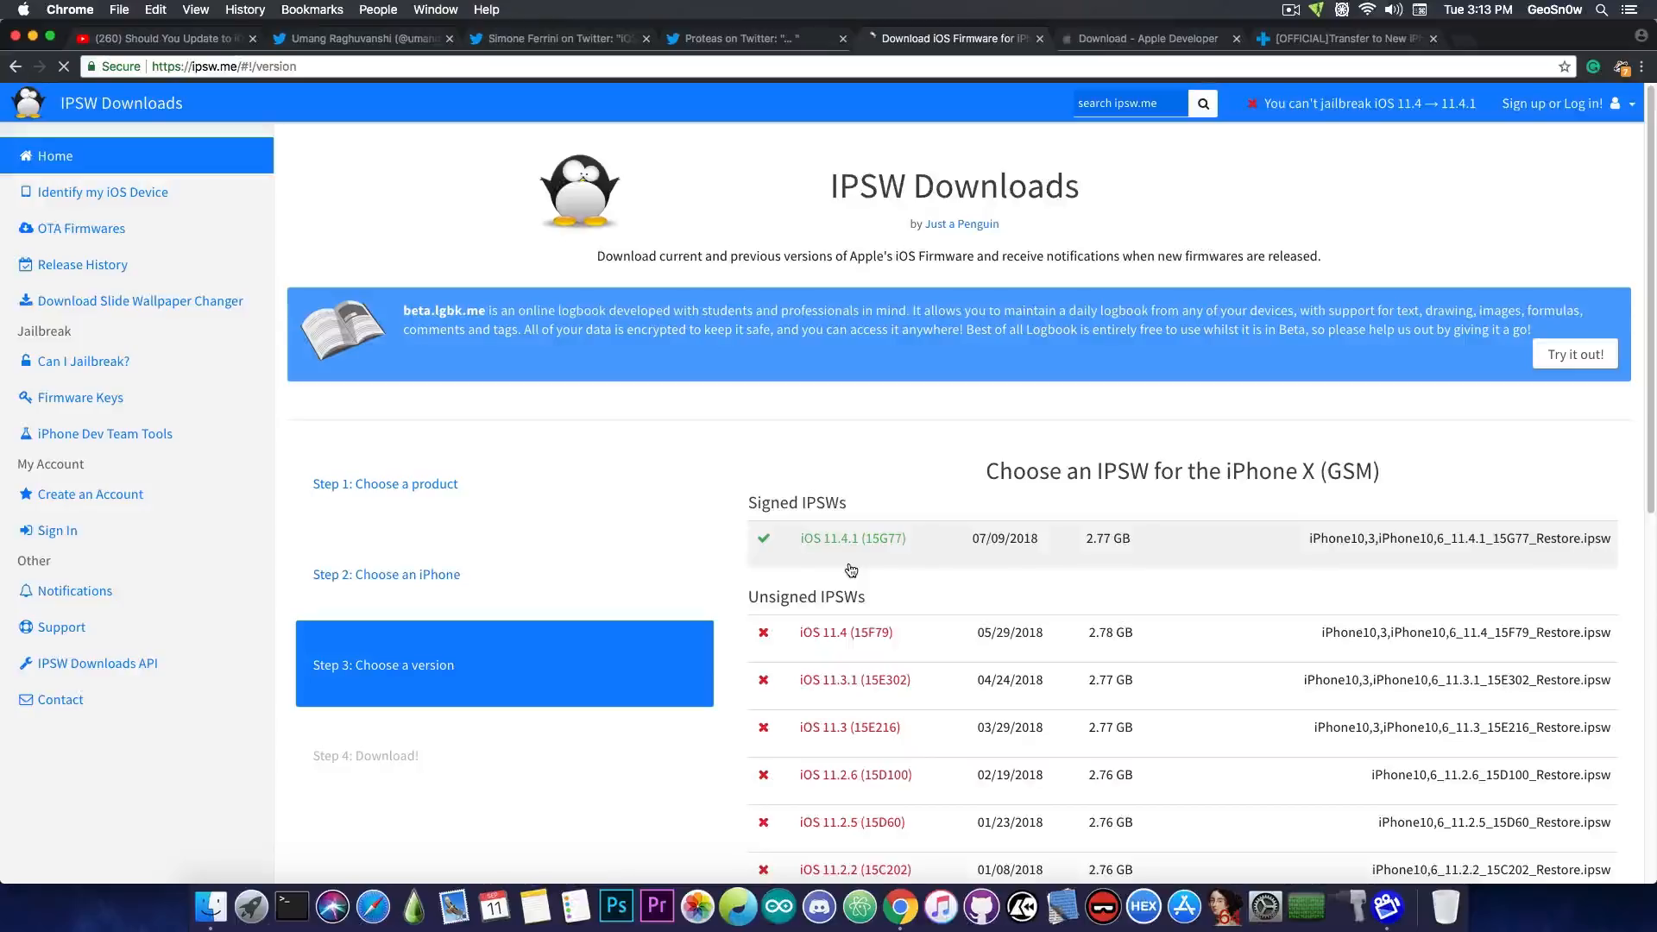
{"action": "left_click", "coordinate": [359, 38]}
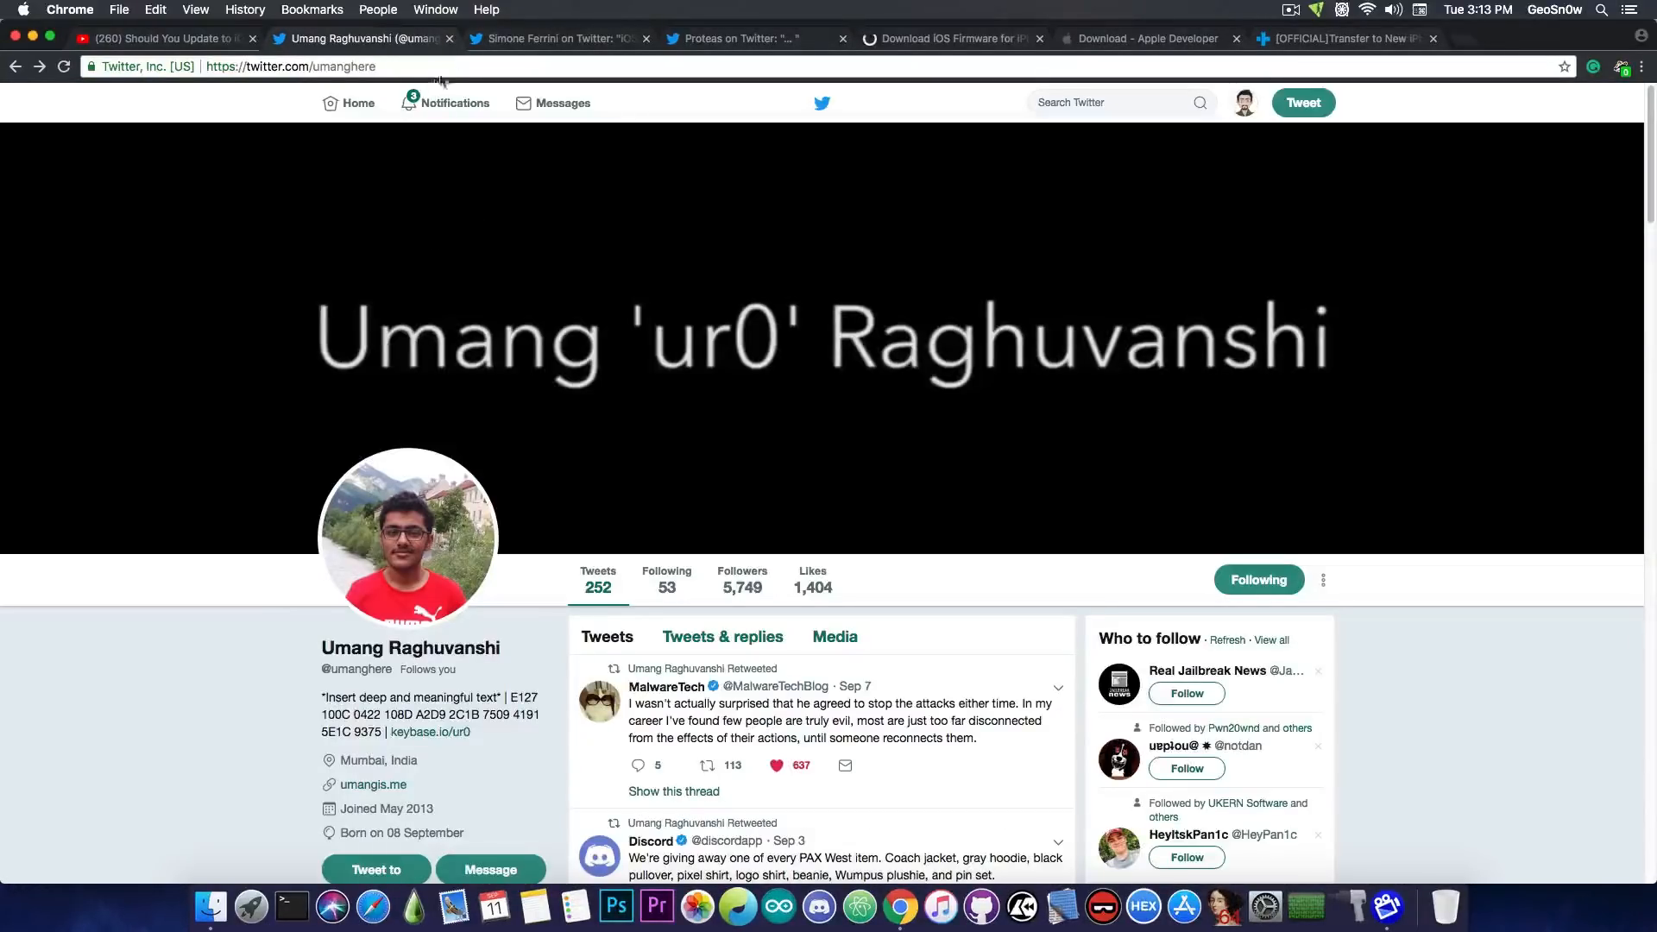
{"action": "left_click", "coordinate": [556, 38]}
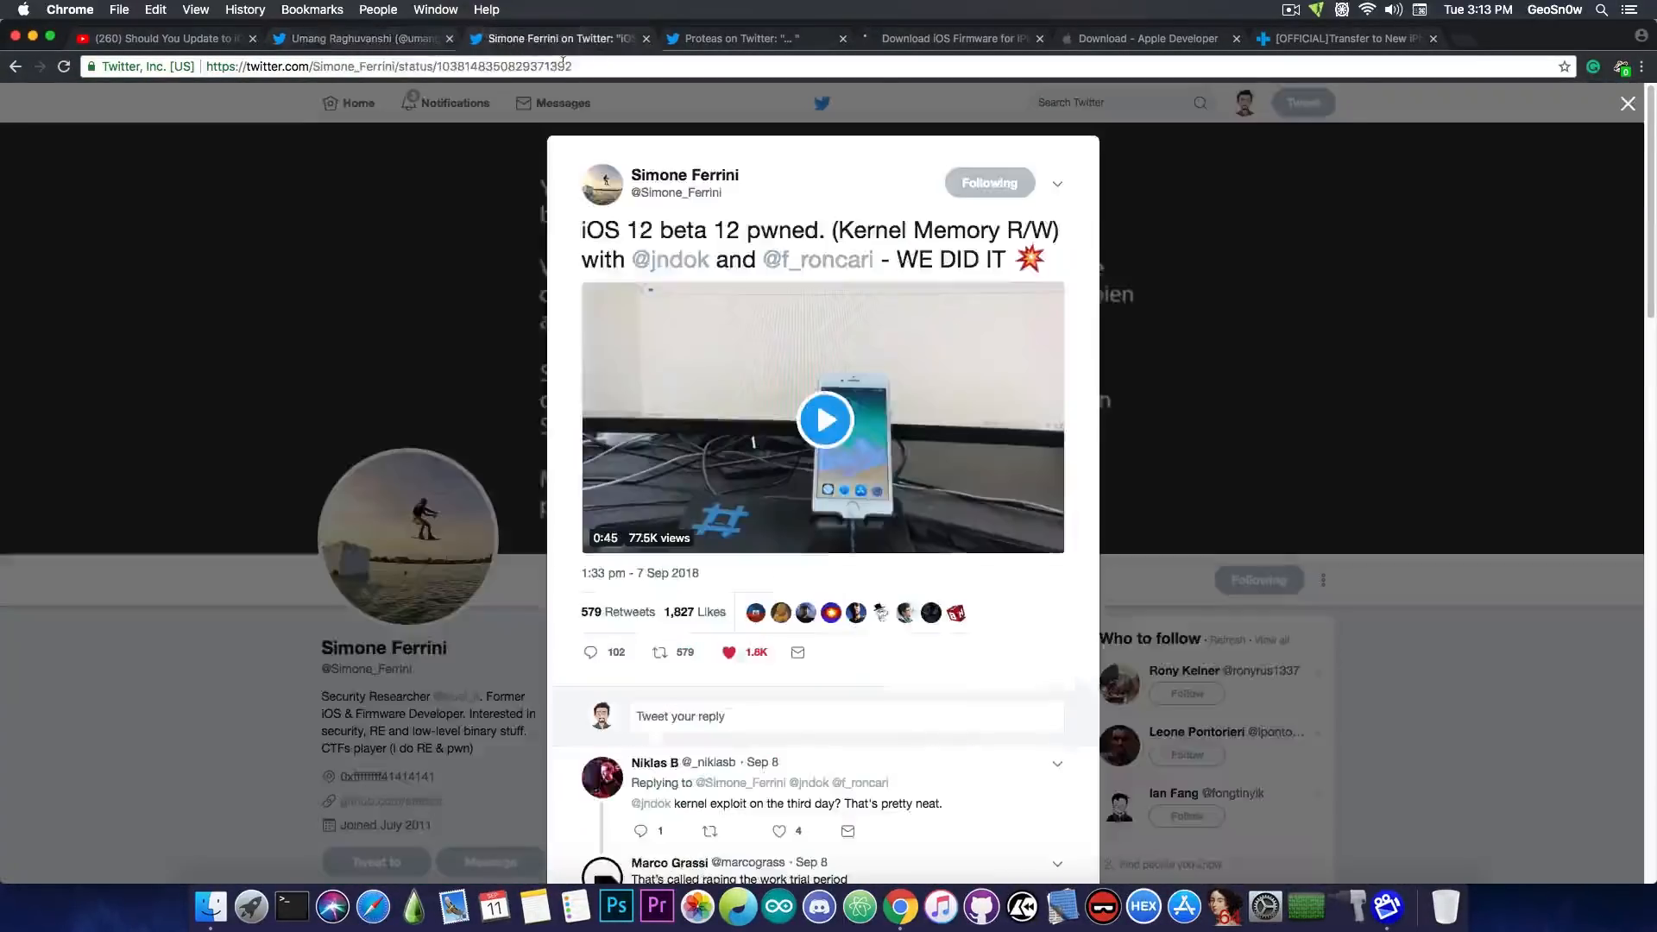
{"action": "left_click", "coordinate": [746, 38]}
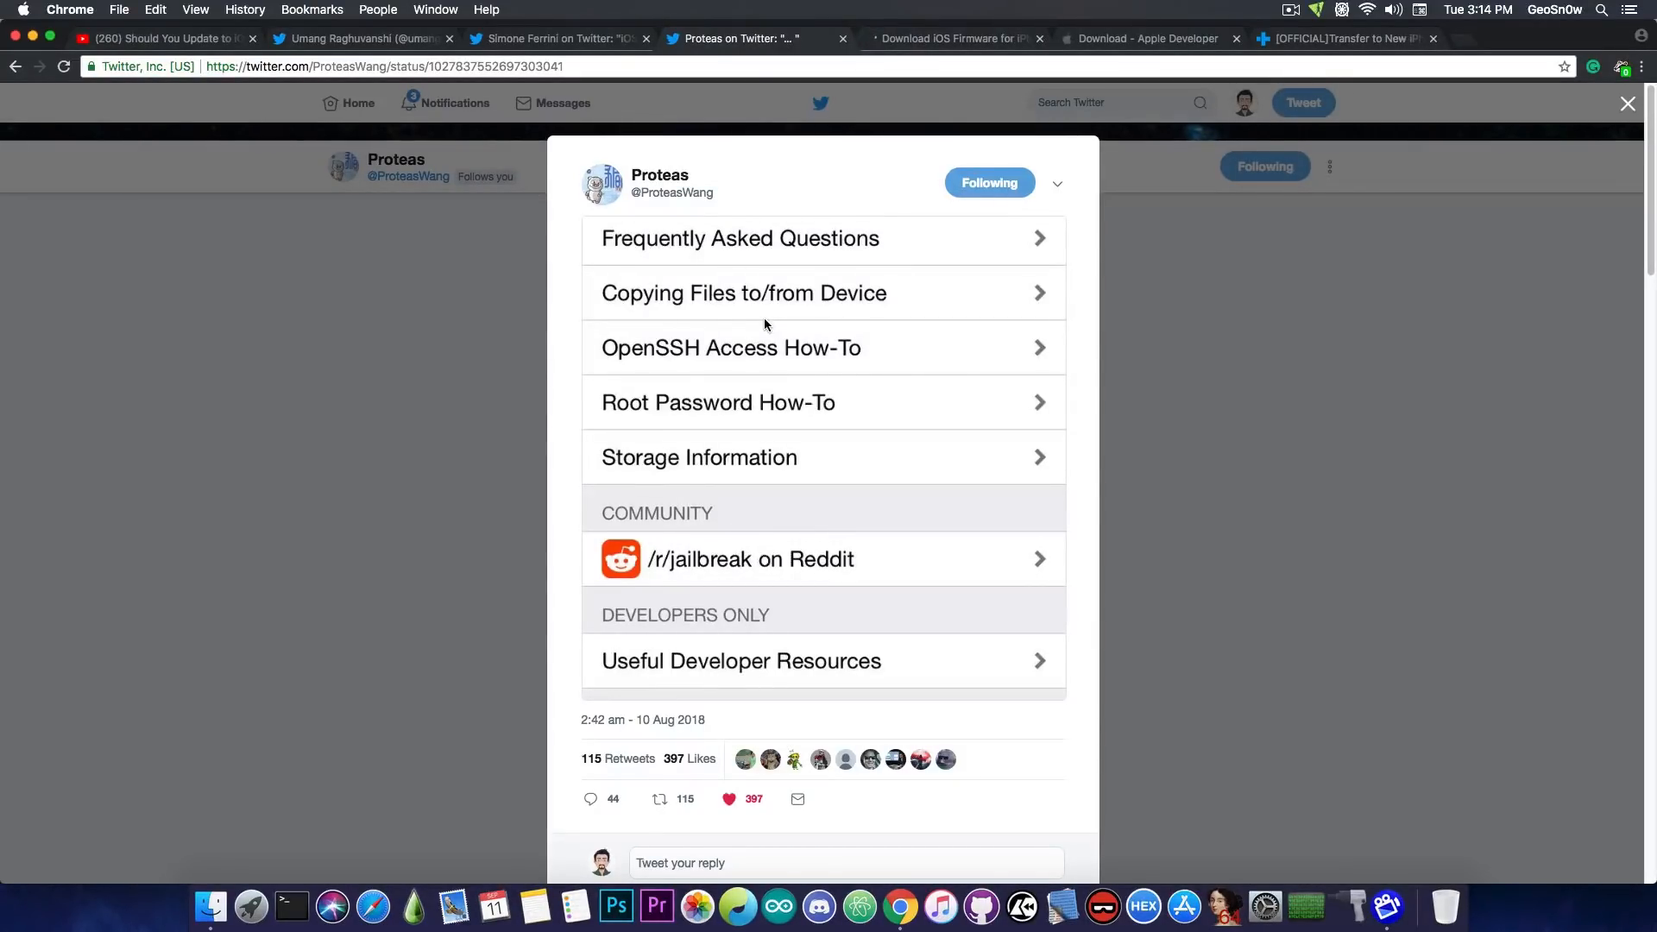
{"action": "left_click", "coordinate": [953, 38]}
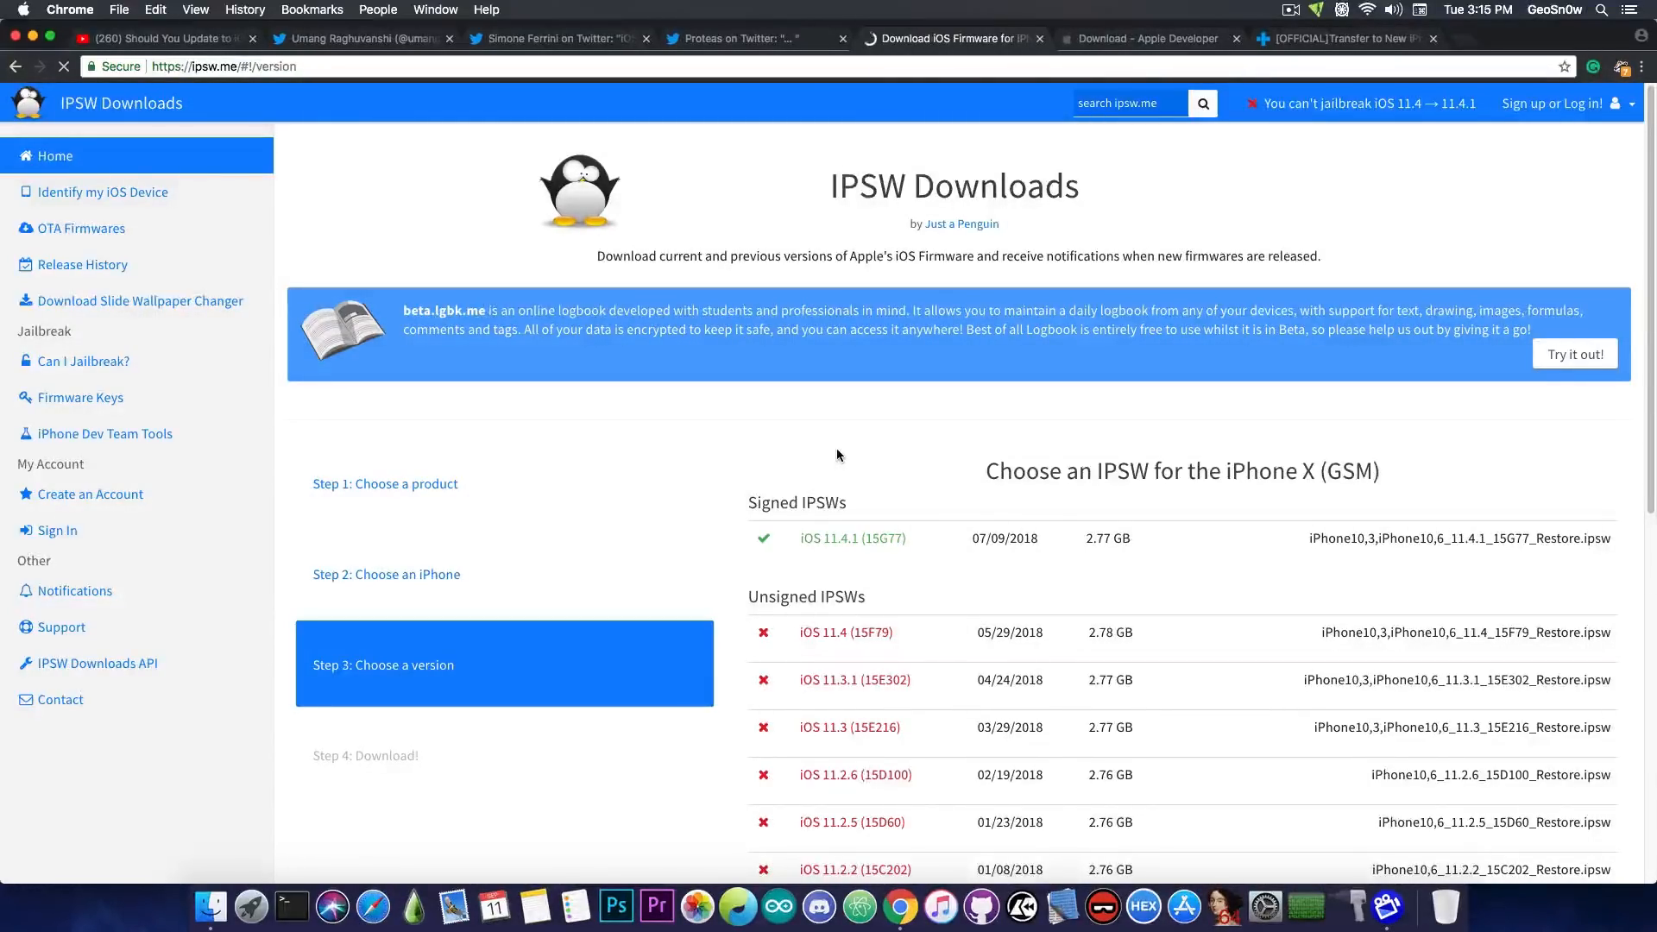
{"action": "mouse_move", "coordinate": [1104, 39]}
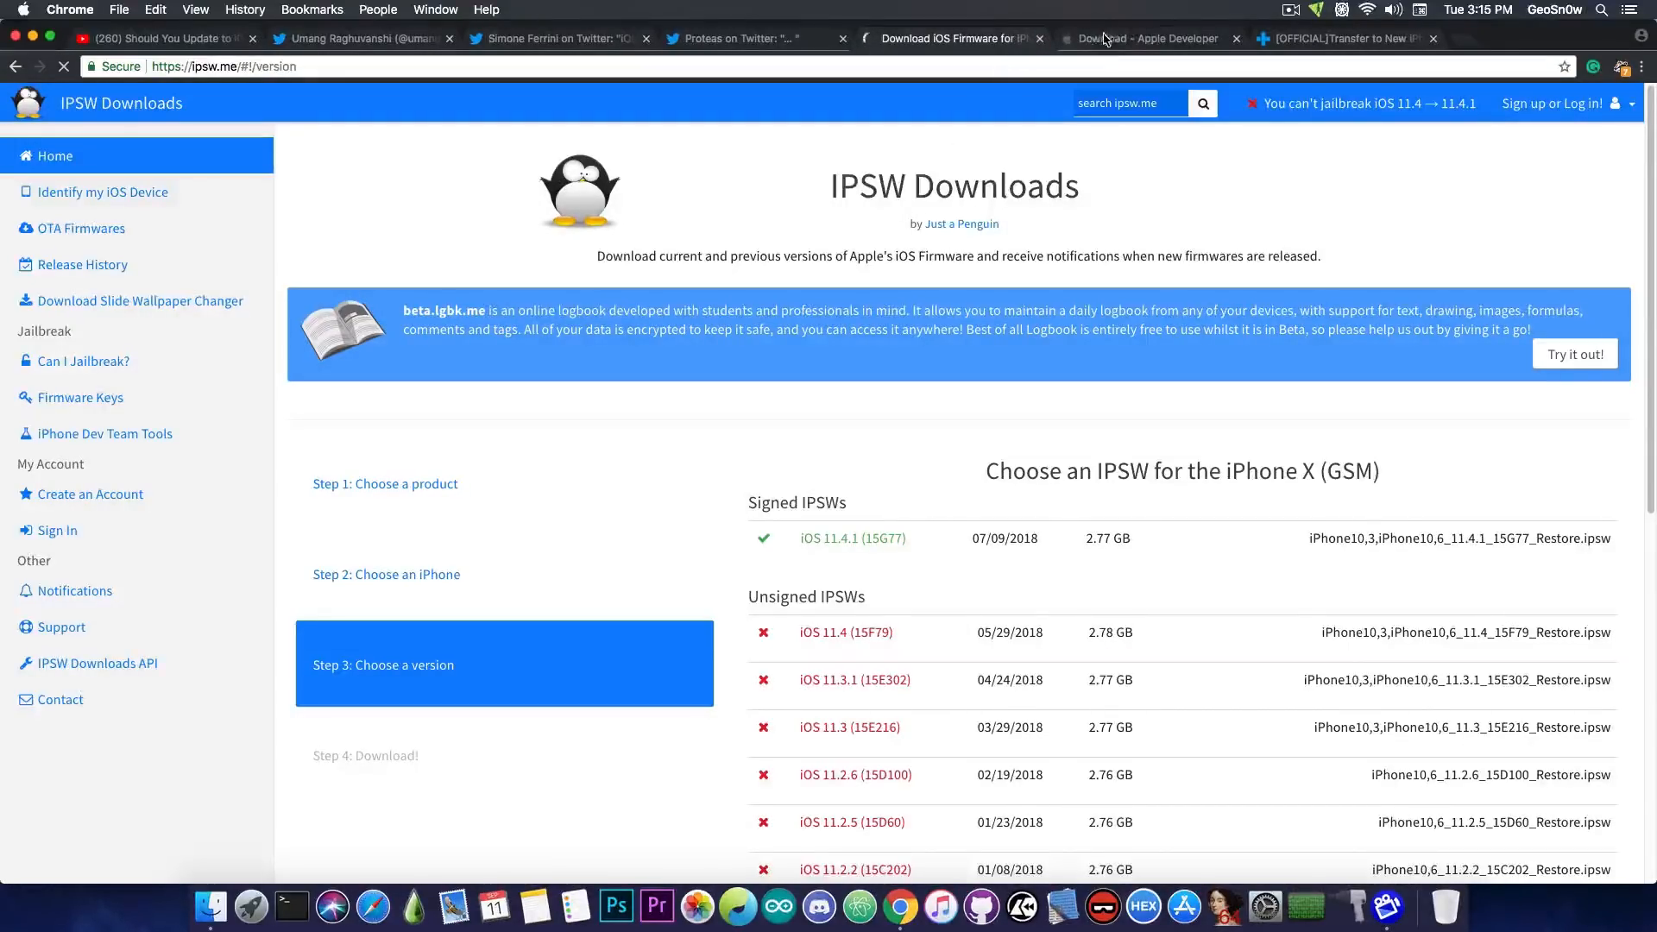
Step: Review the Apple Developer beta downloads, then the researcher's profile and pwned tweet, ending on the help-topics tweet
{"action": "left_click", "coordinate": [1146, 38]}
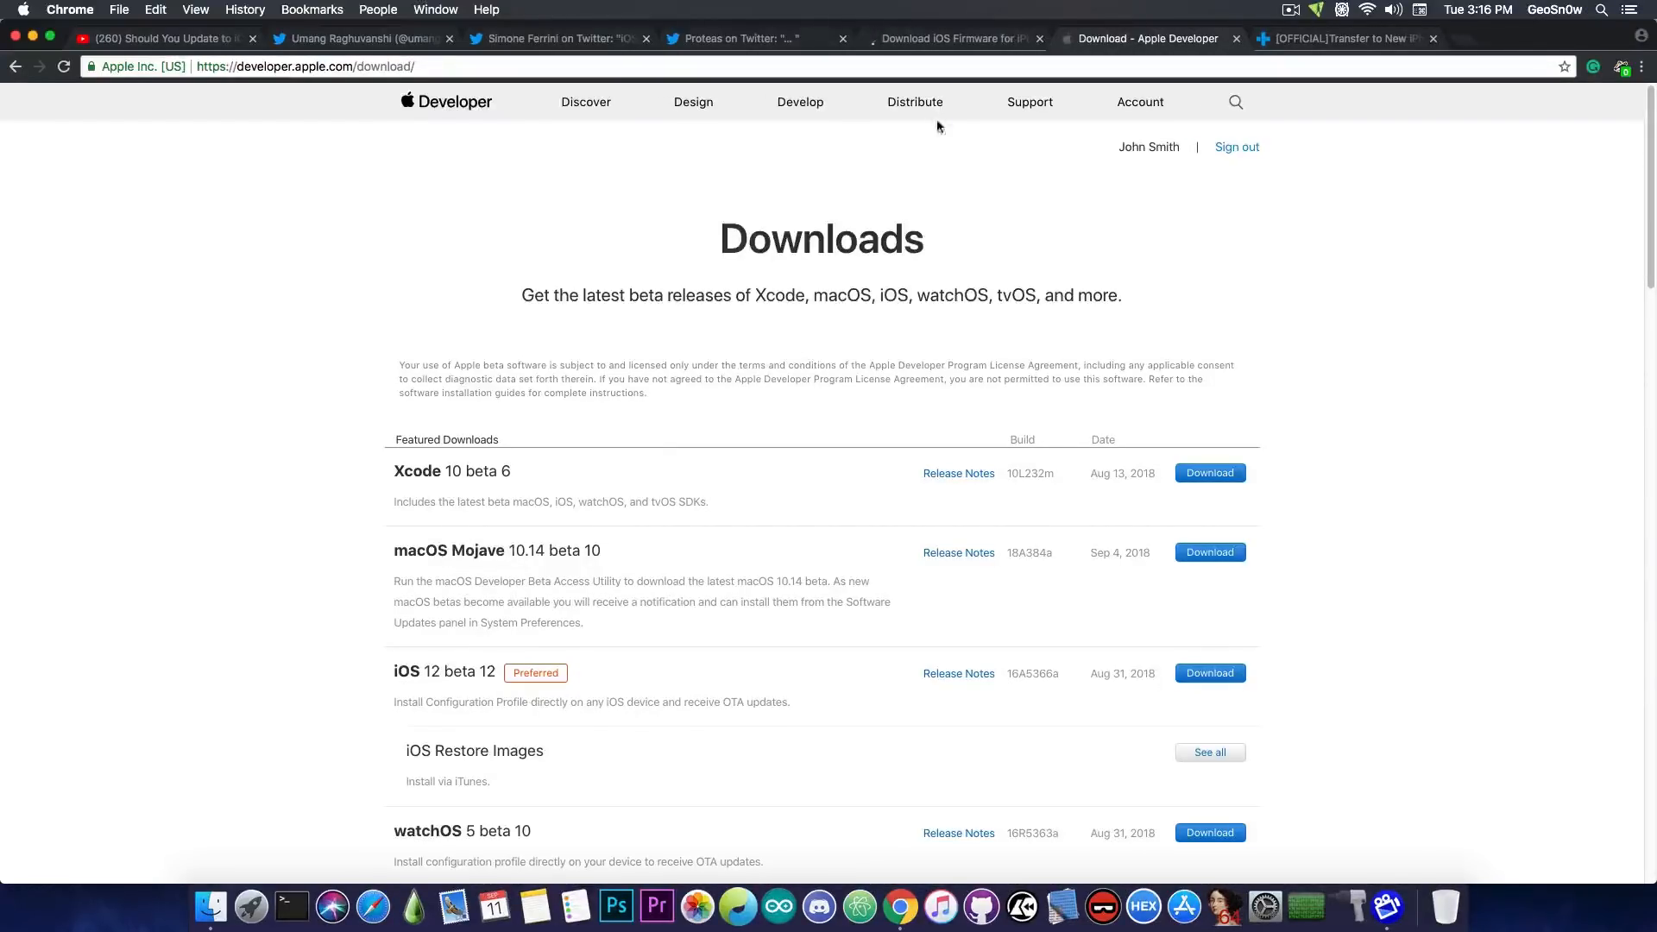
{"action": "left_click", "coordinate": [362, 38]}
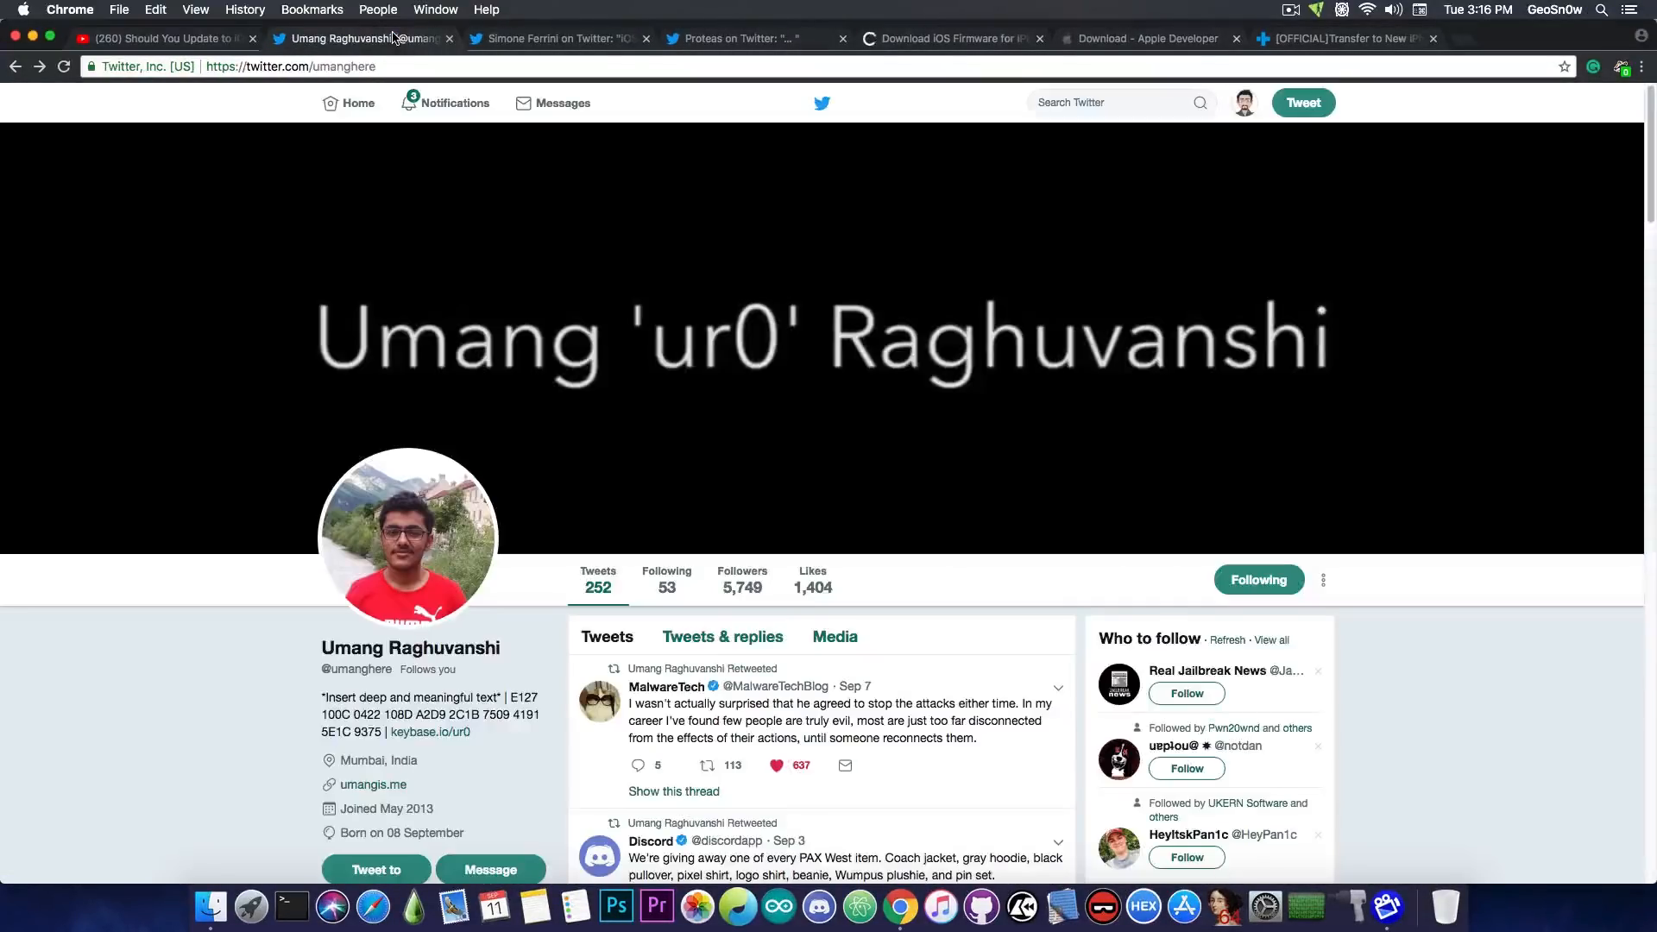
{"action": "left_click", "coordinate": [562, 38]}
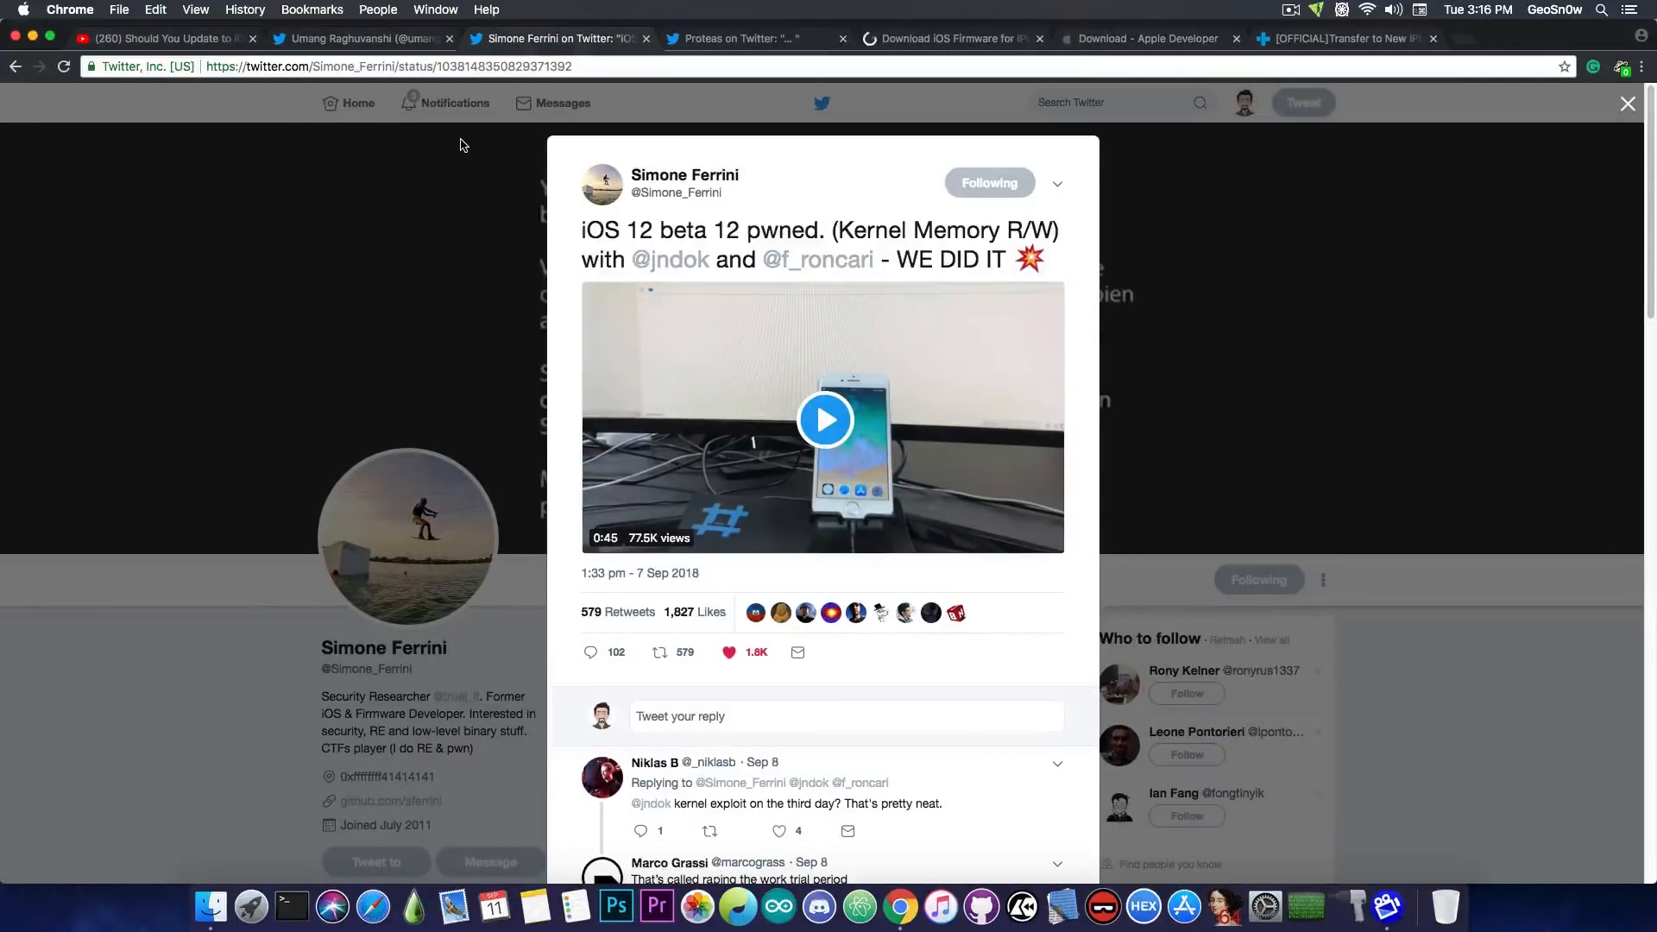
{"action": "left_click", "coordinate": [739, 38]}
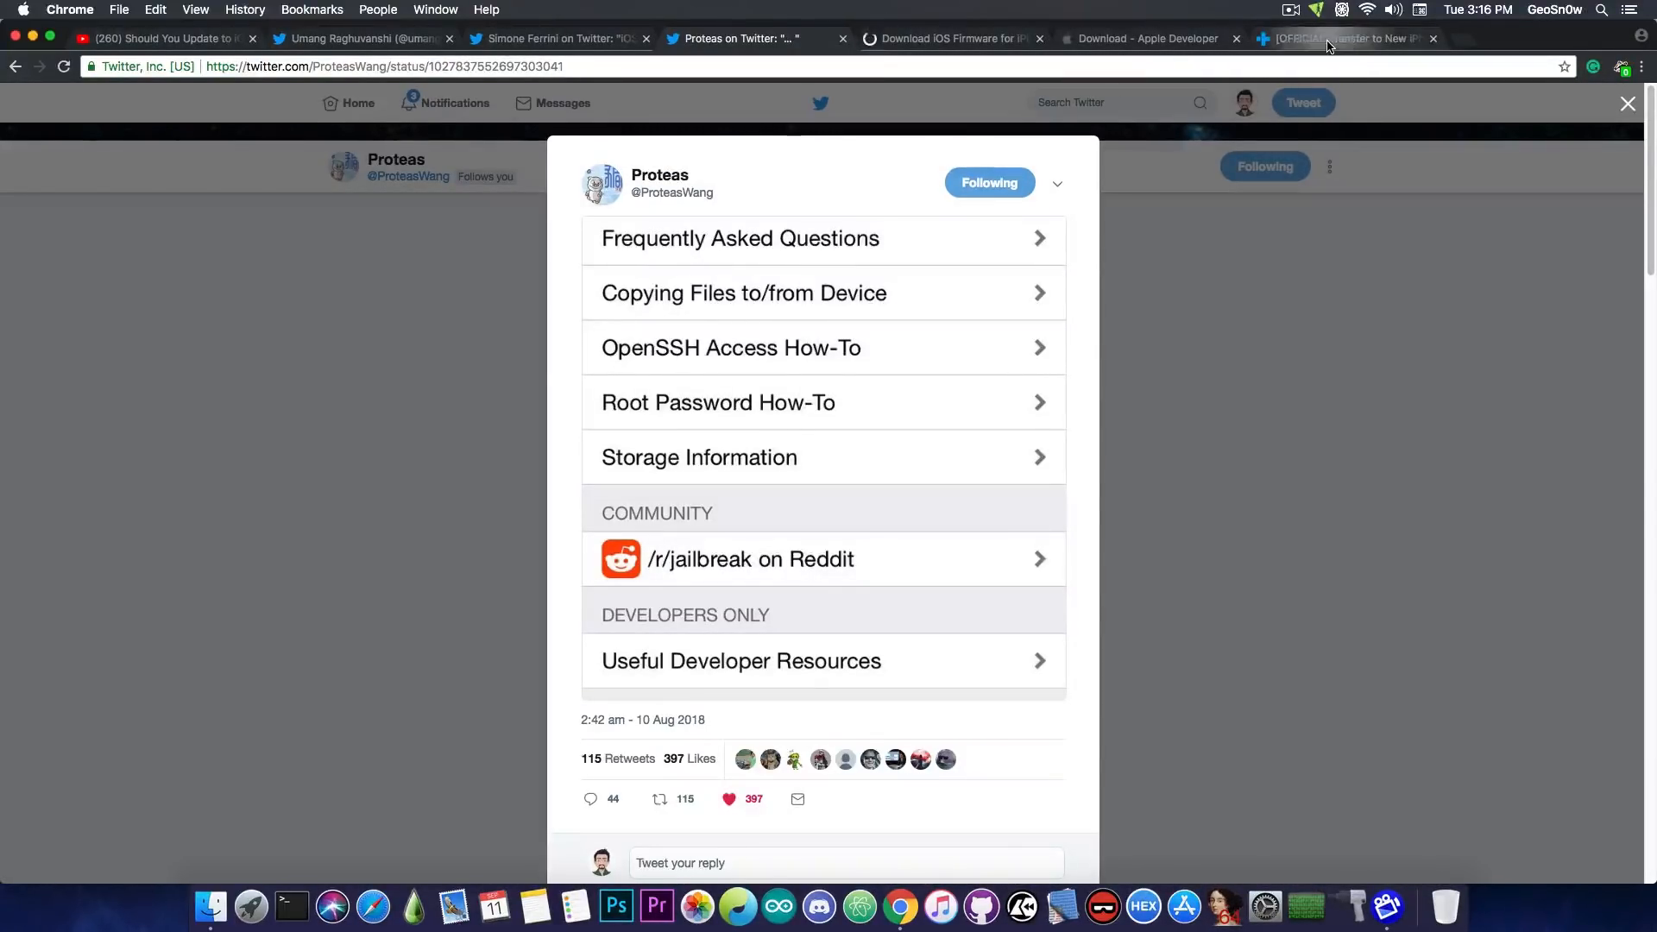
Step: Switch to the dr.fone giveaway page and scroll to the iPhone 9 or iPhone XI vote and back
{"action": "left_click", "coordinate": [1342, 38]}
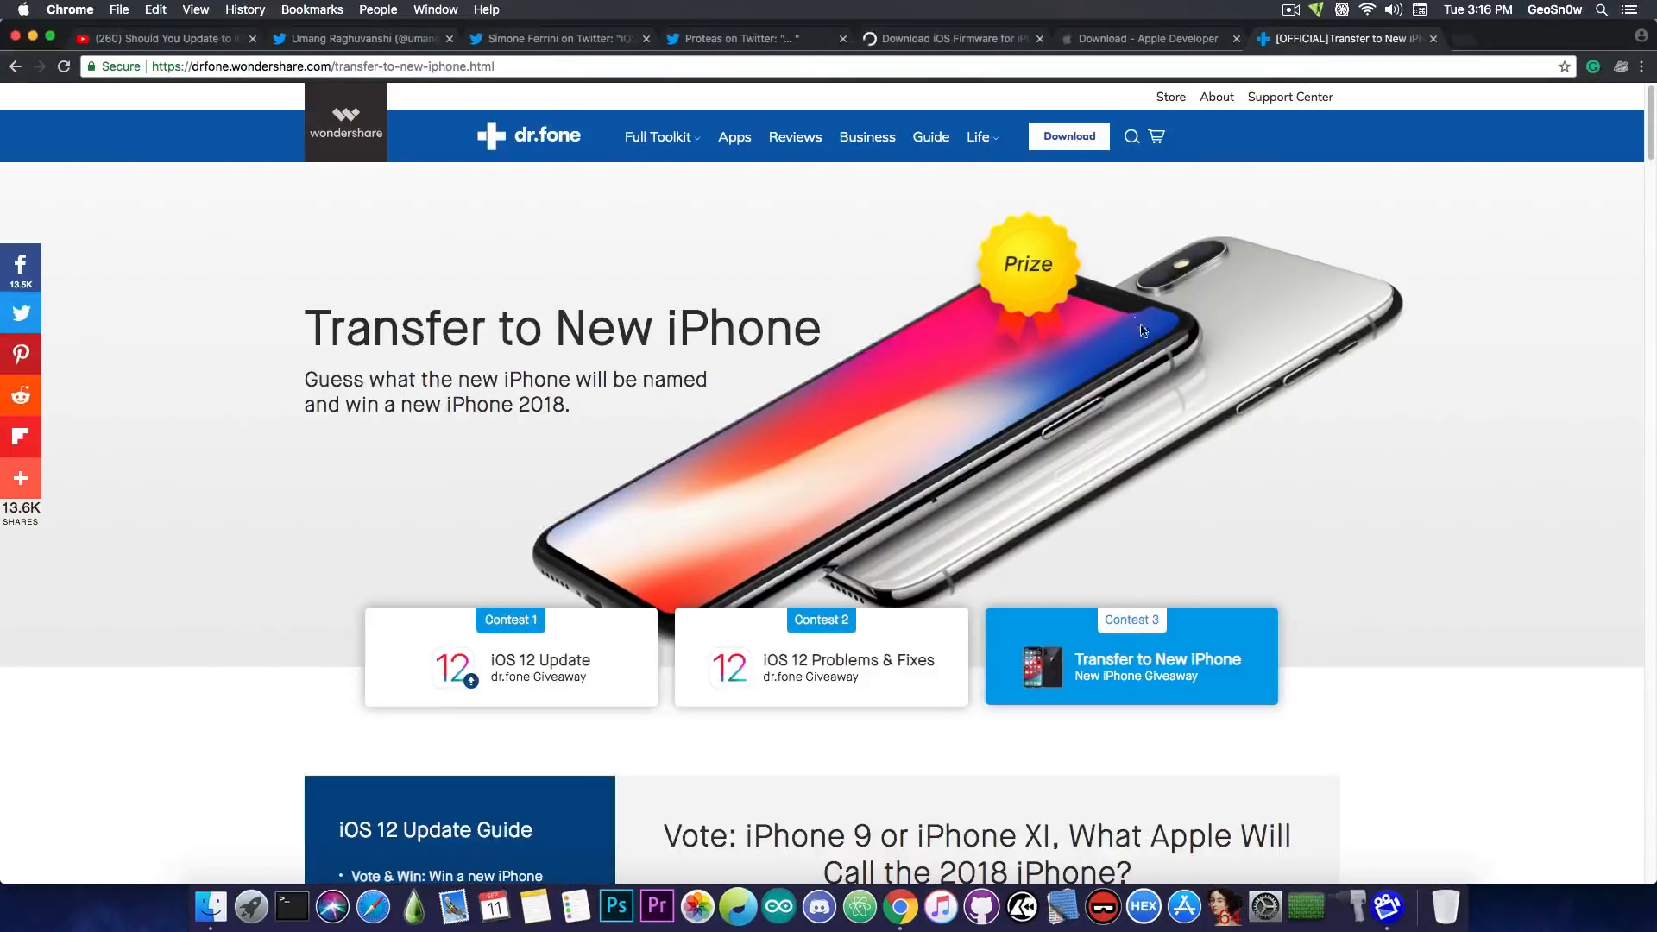
{"action": "mouse_move", "coordinate": [580, 288]}
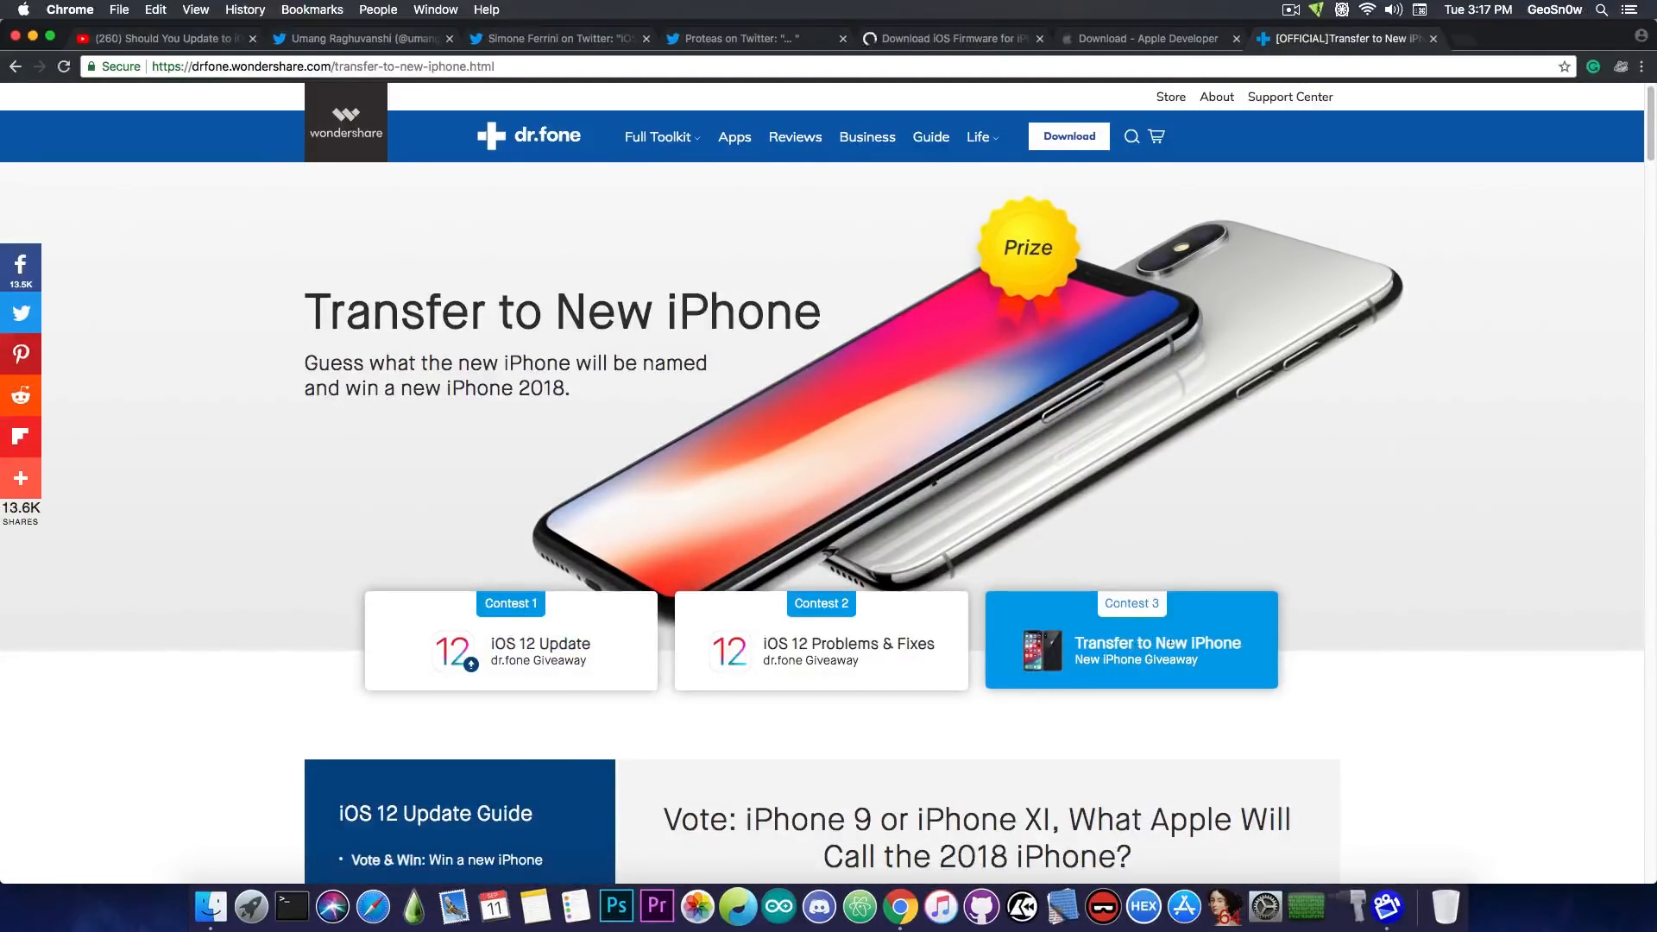
{"action": "scroll", "scroll_direction": "down", "scroll_amount": 3}
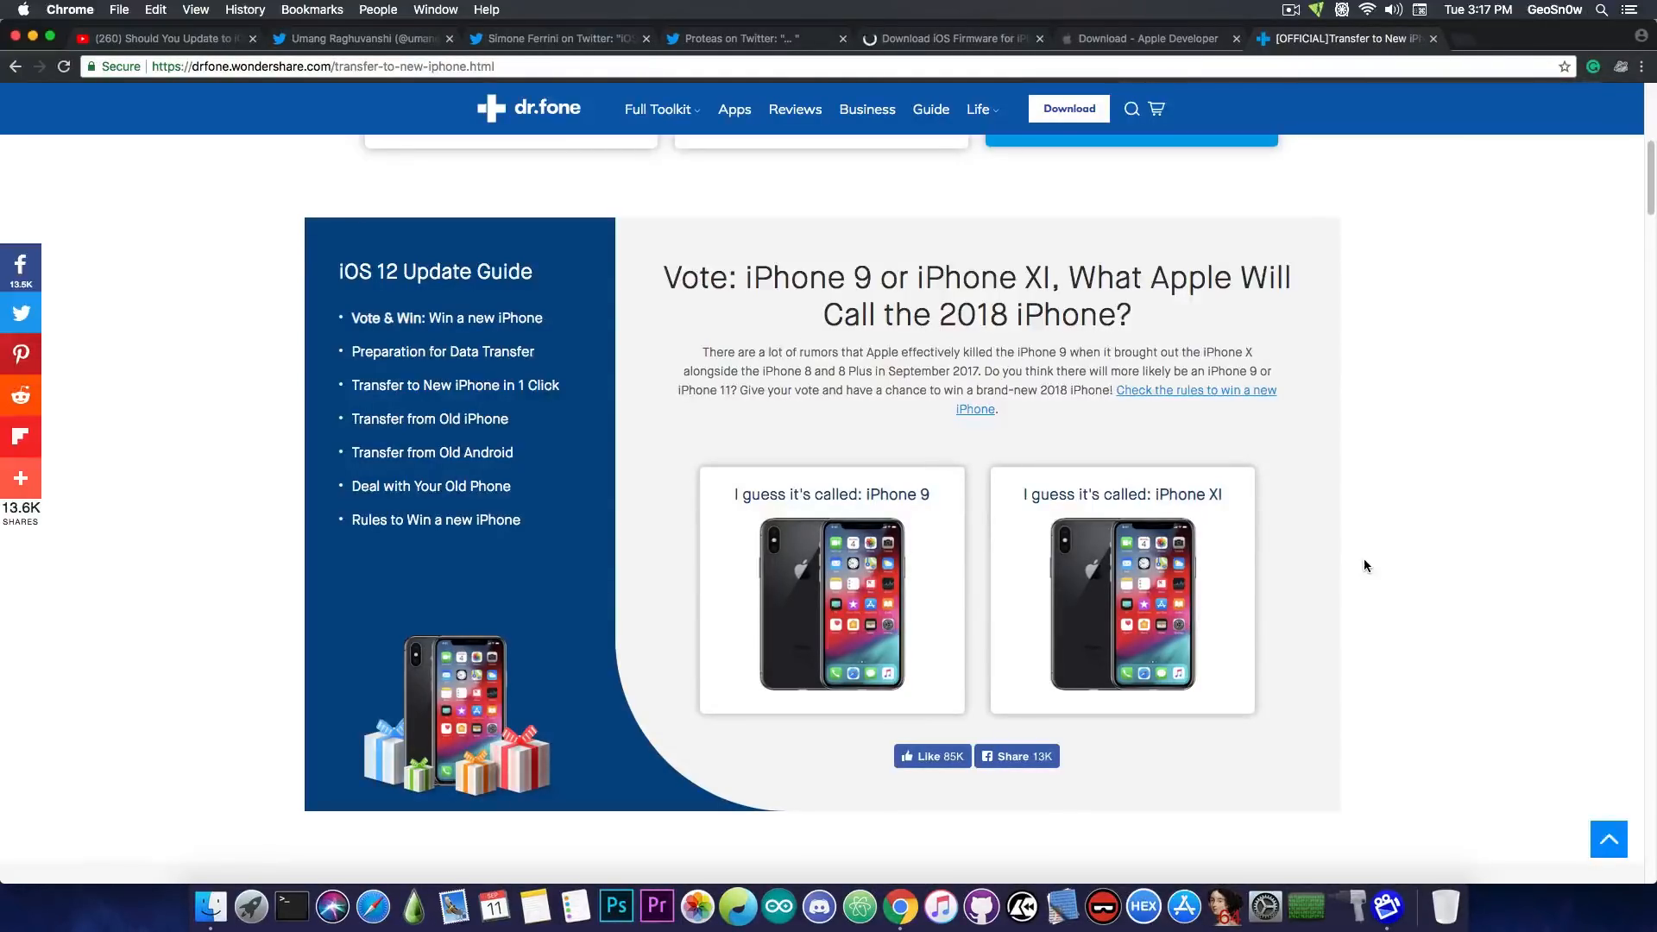
{"action": "scroll", "scroll_direction": "up", "scroll_amount": 3}
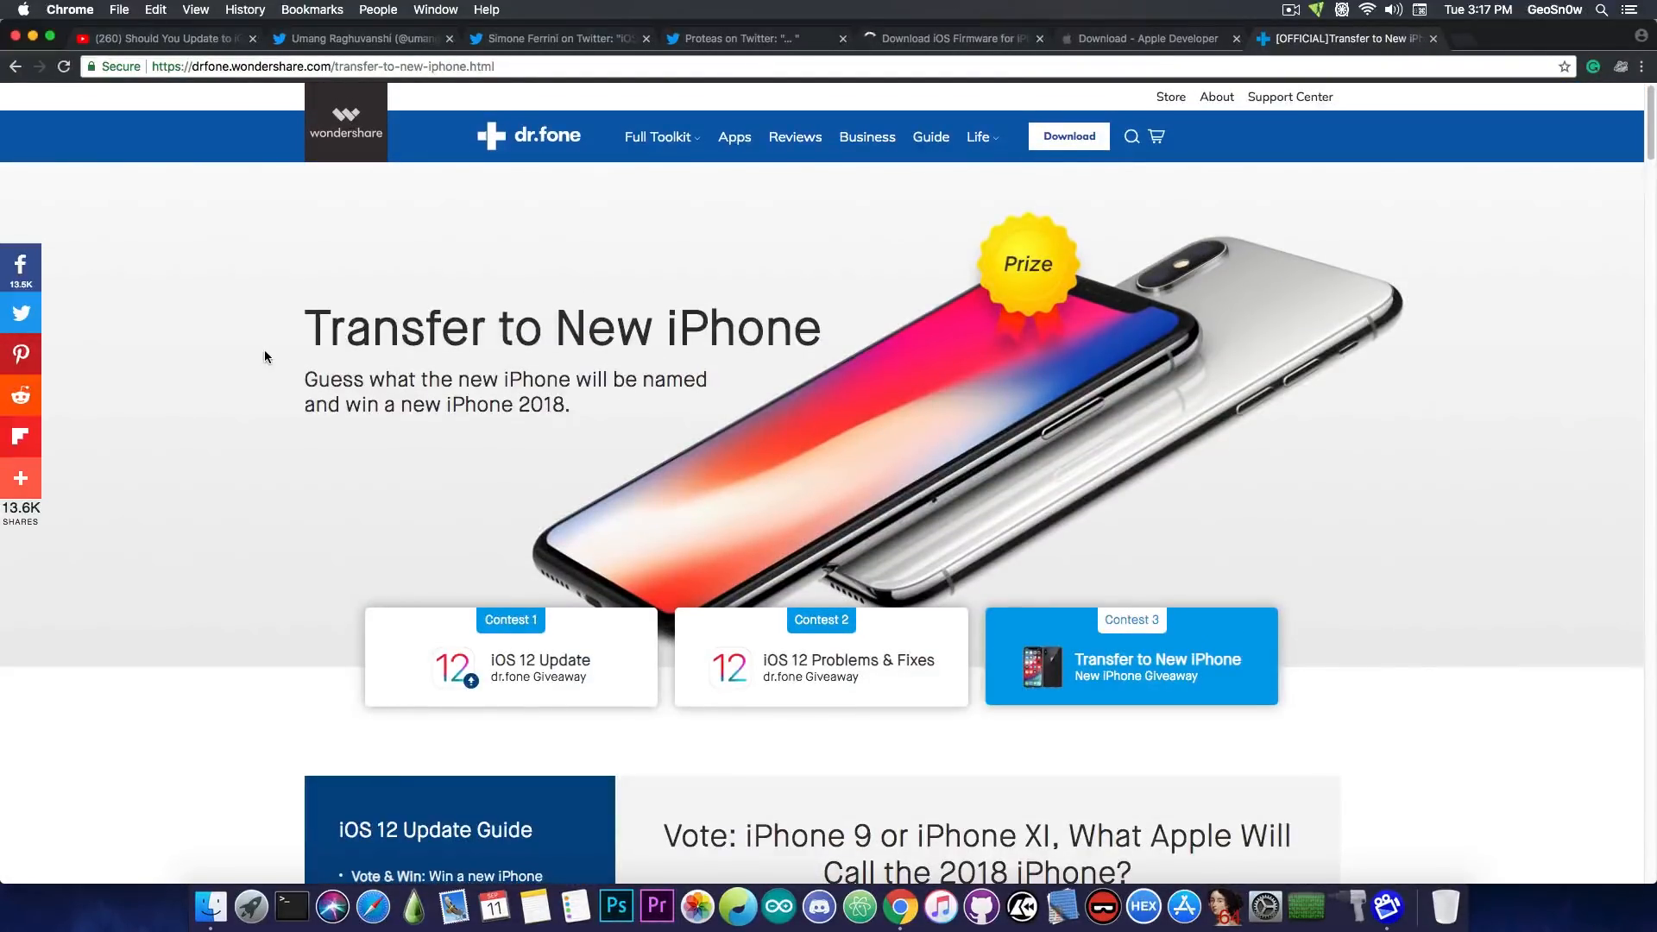